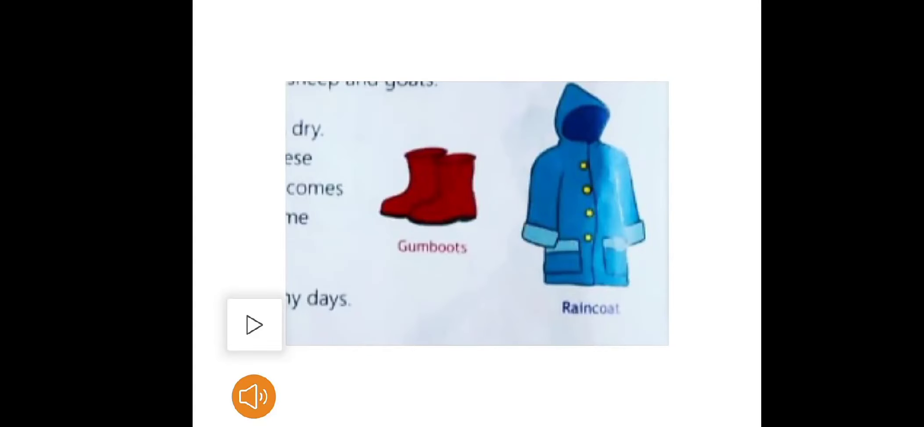
pyautogui.click(253, 325)
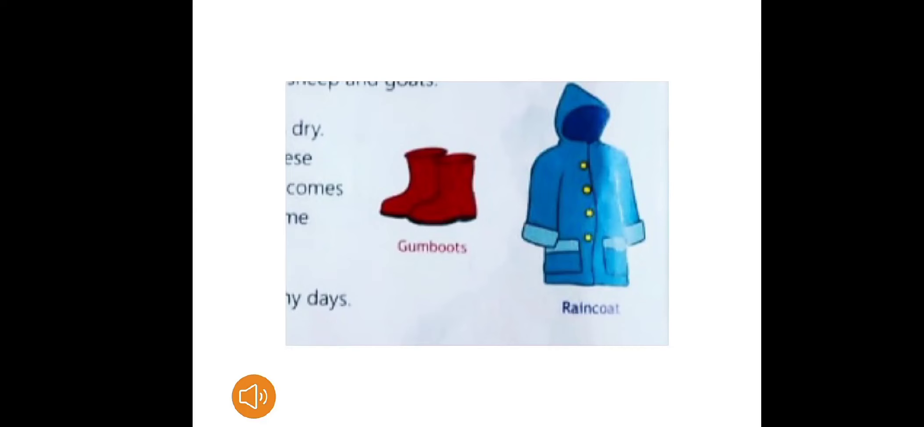